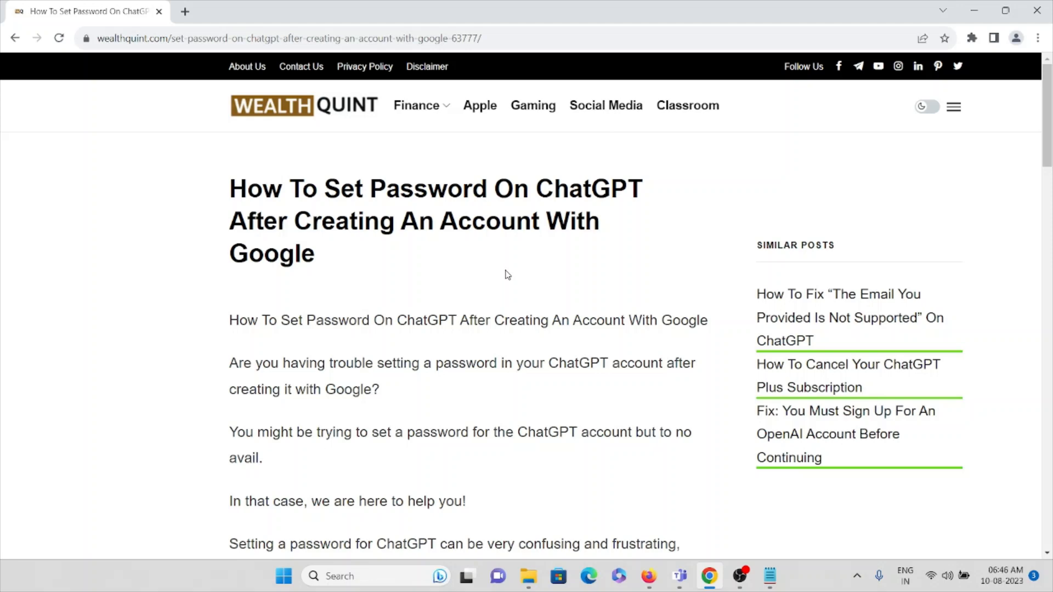
{"action": "scroll", "scroll_direction": "down", "scroll_amount": 3}
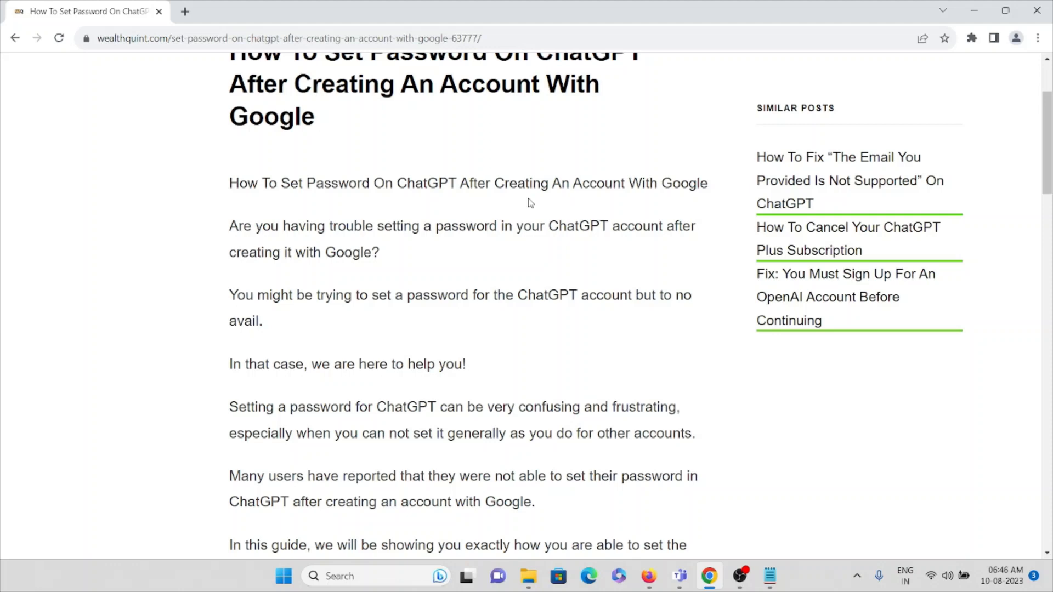
{"action": "mouse_move", "coordinate": [534, 206]}
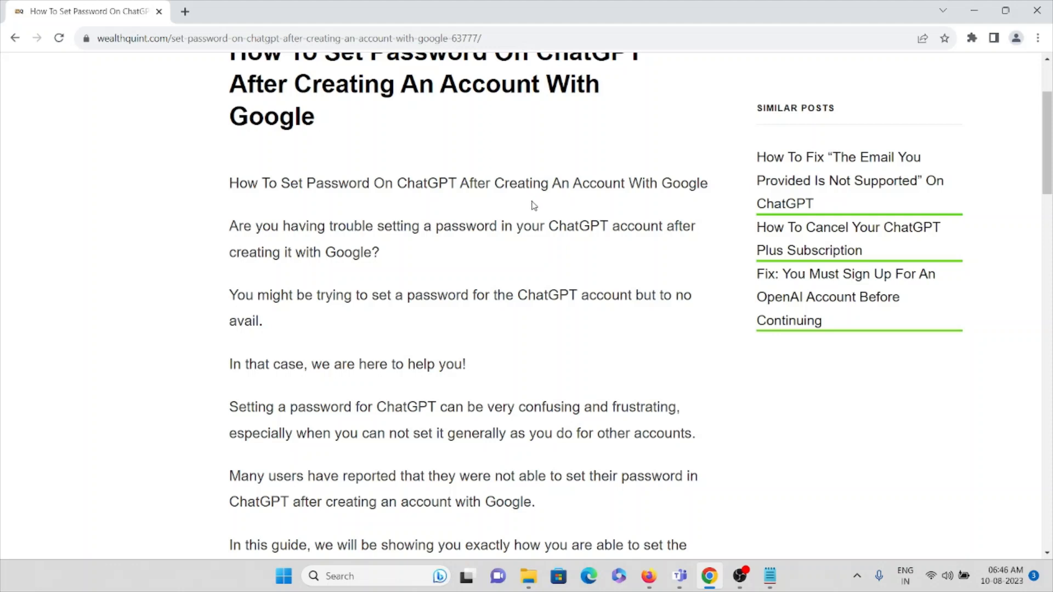
{"action": "scroll", "scroll_direction": "down", "scroll_amount": 3}
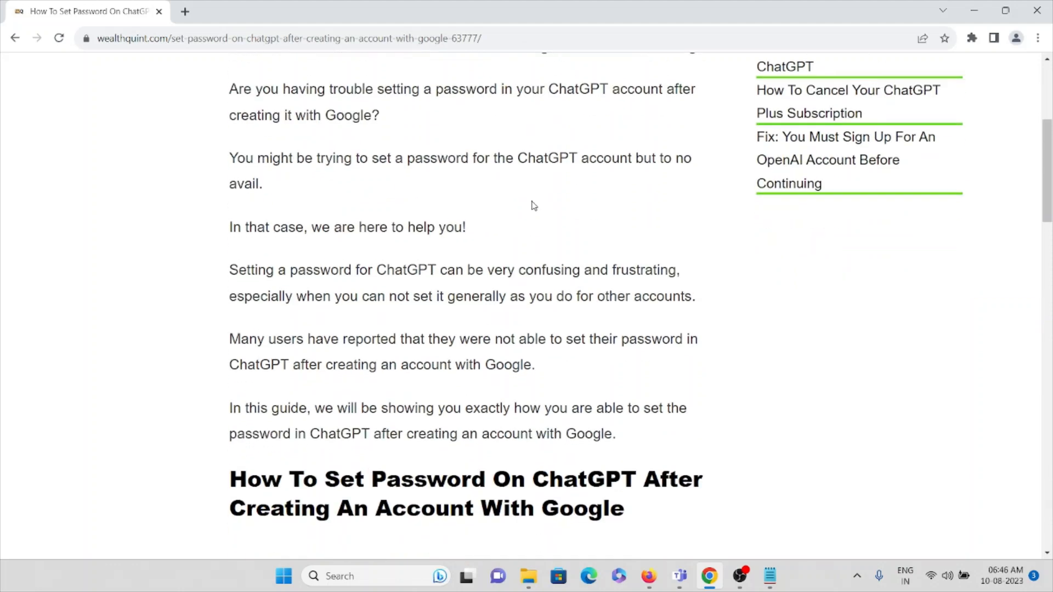
{"action": "mouse_move", "coordinate": [576, 74]}
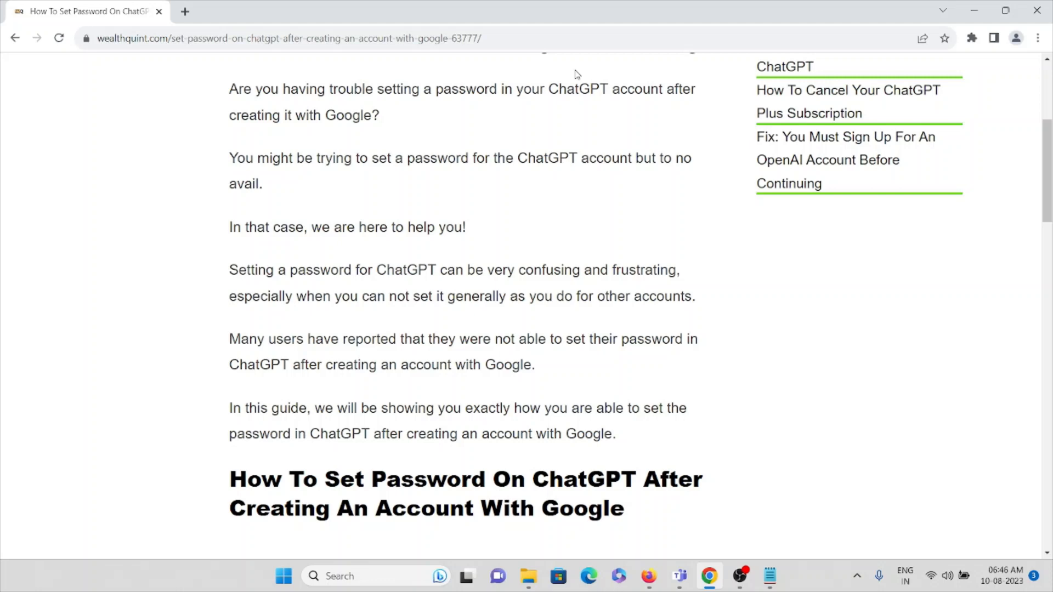
{"action": "scroll", "scroll_direction": "down", "scroll_amount": 3}
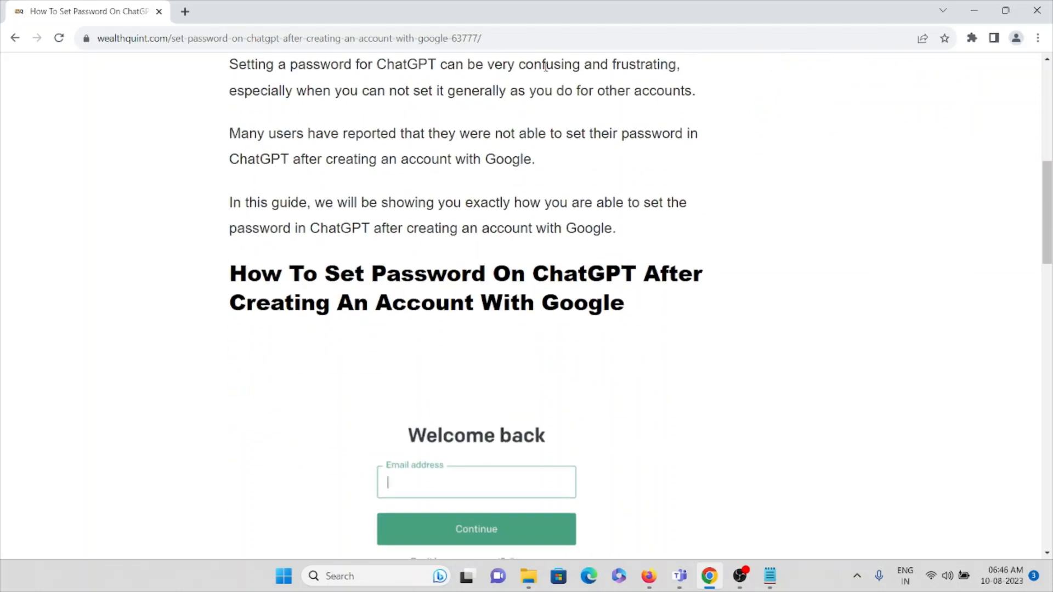
{"action": "mouse_move", "coordinate": [537, 83]}
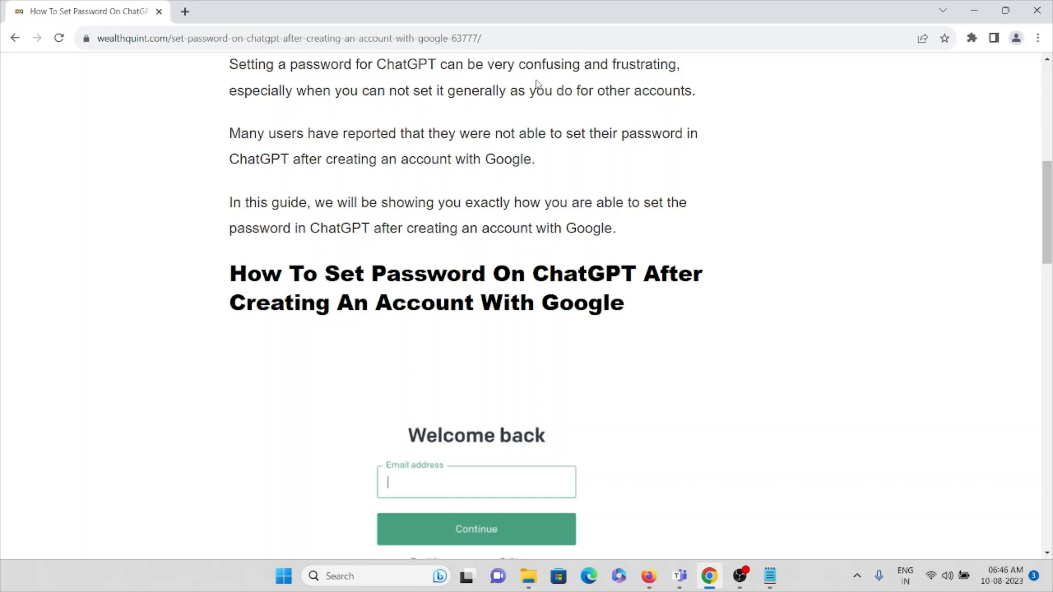
{"action": "scroll", "scroll_direction": "down", "scroll_amount": 3}
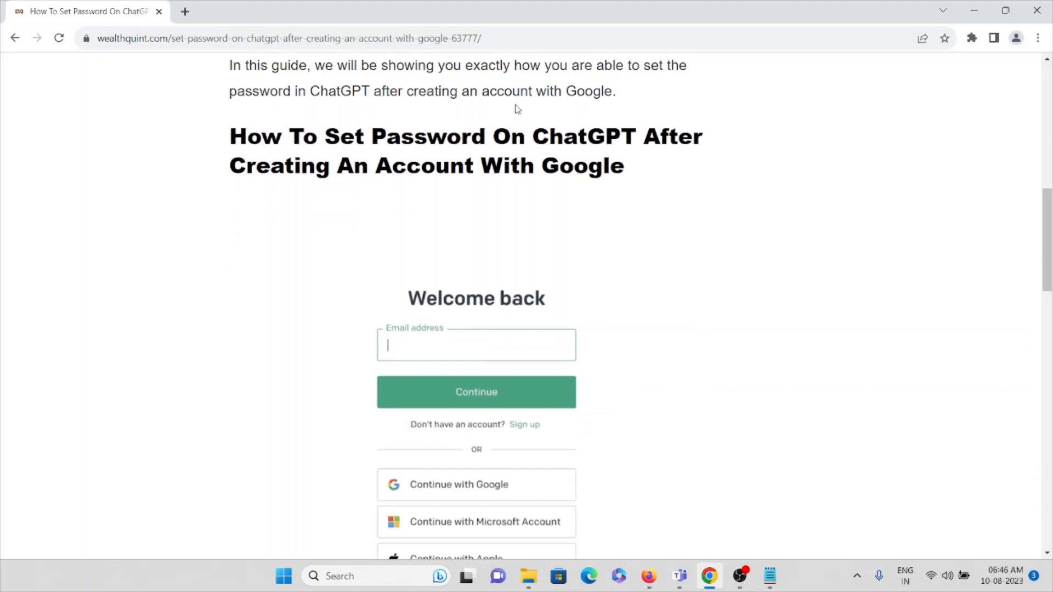
{"action": "scroll", "scroll_direction": "down", "scroll_amount": 3}
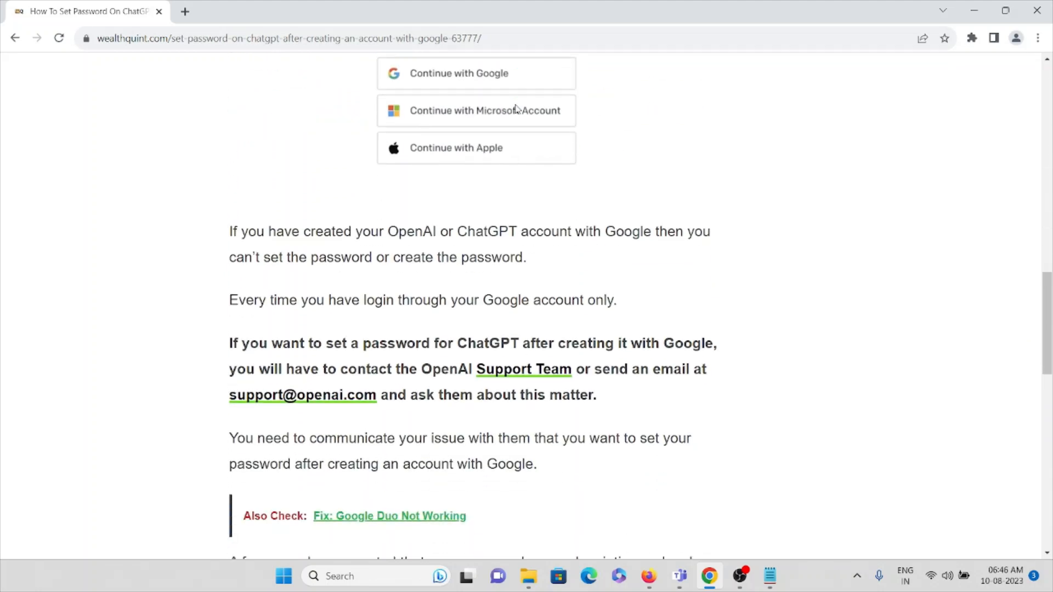
{"action": "mouse_move", "coordinate": [541, 141]}
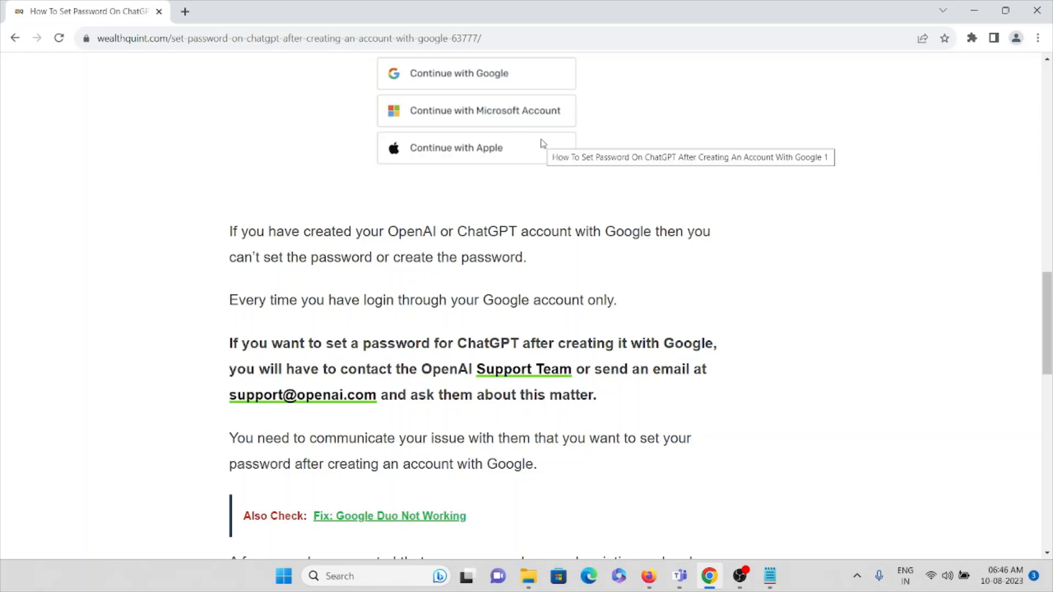
{"action": "mouse_move", "coordinate": [594, 148]}
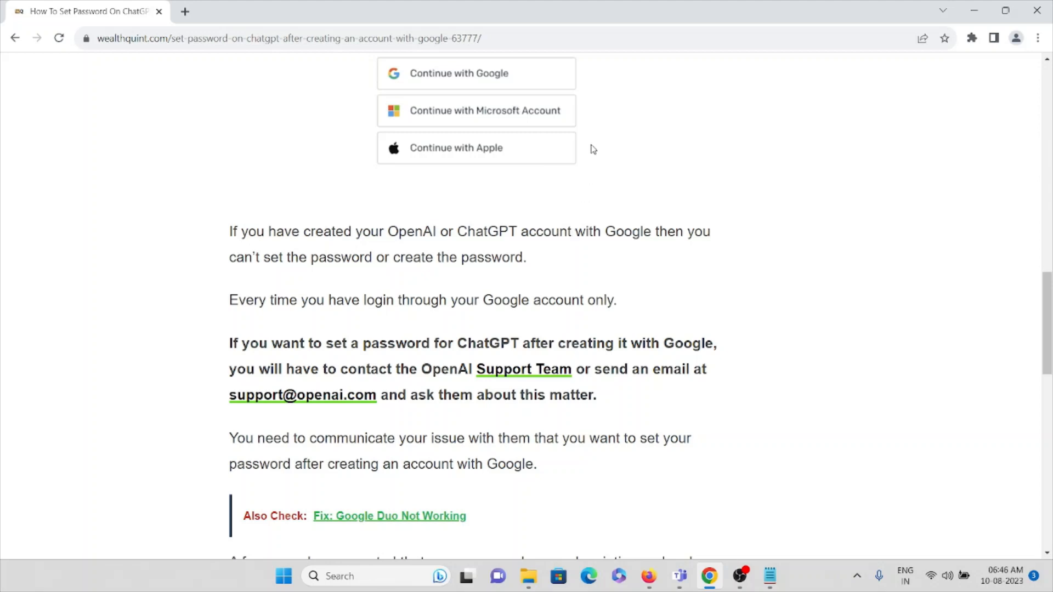
{"action": "mouse_move", "coordinate": [688, 162]}
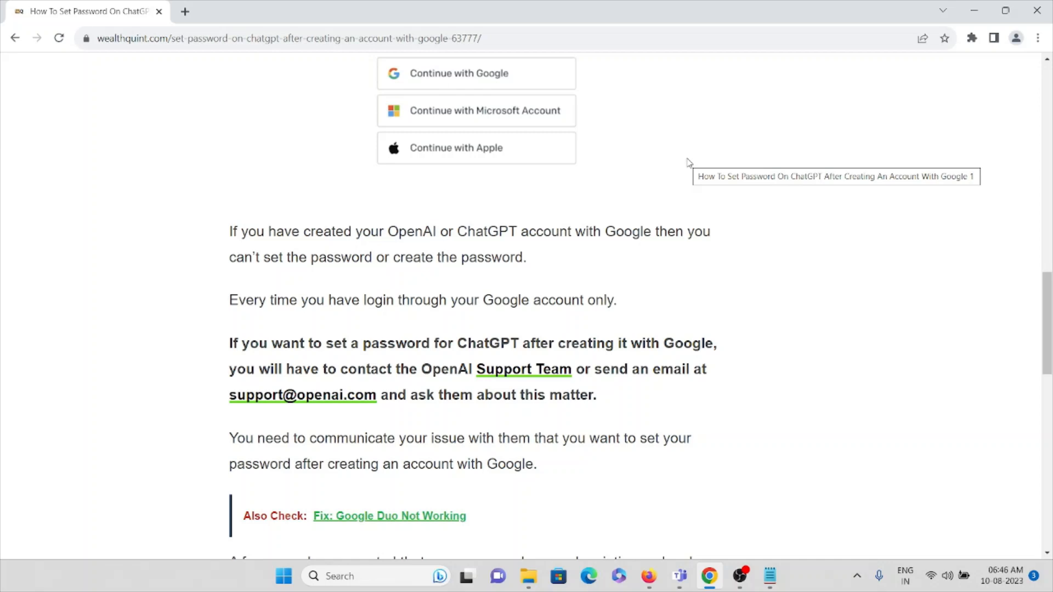
{"action": "mouse_move", "coordinate": [680, 239]}
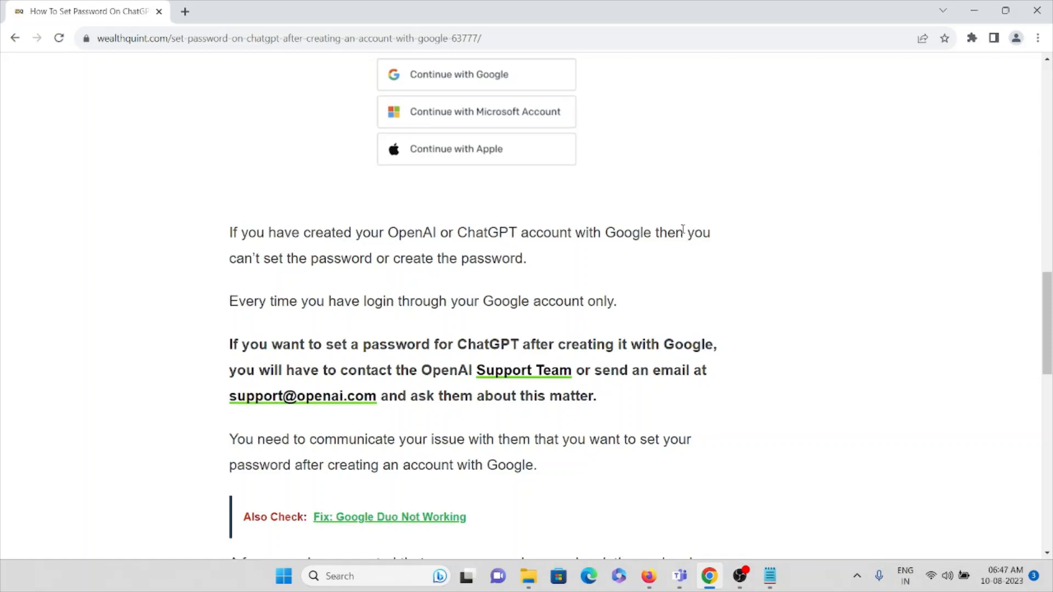
{"action": "scroll", "scroll_direction": "up", "scroll_amount": 3}
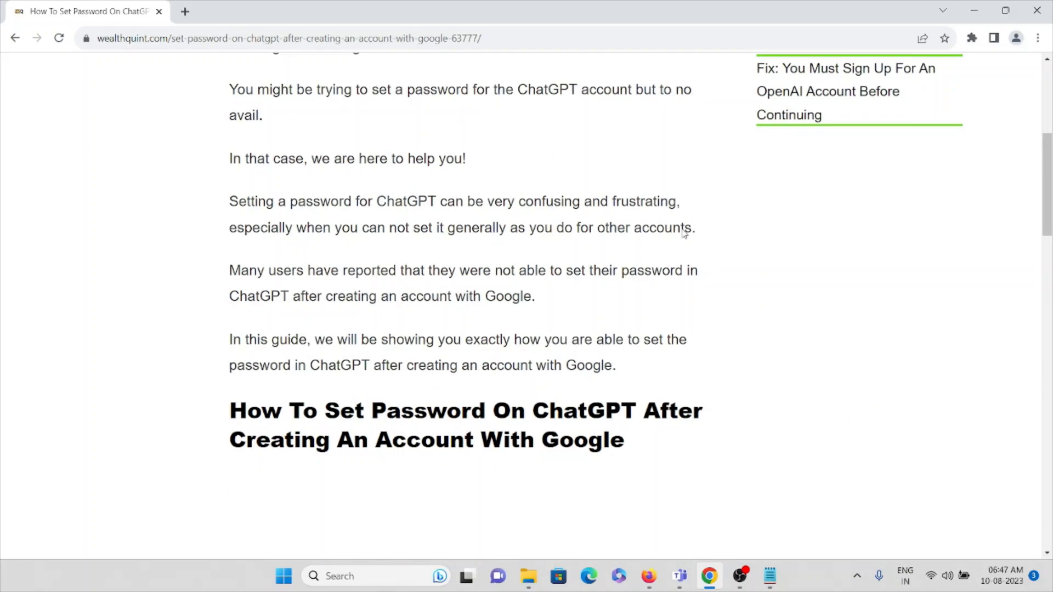
{"action": "scroll", "scroll_direction": "down", "scroll_amount": 3}
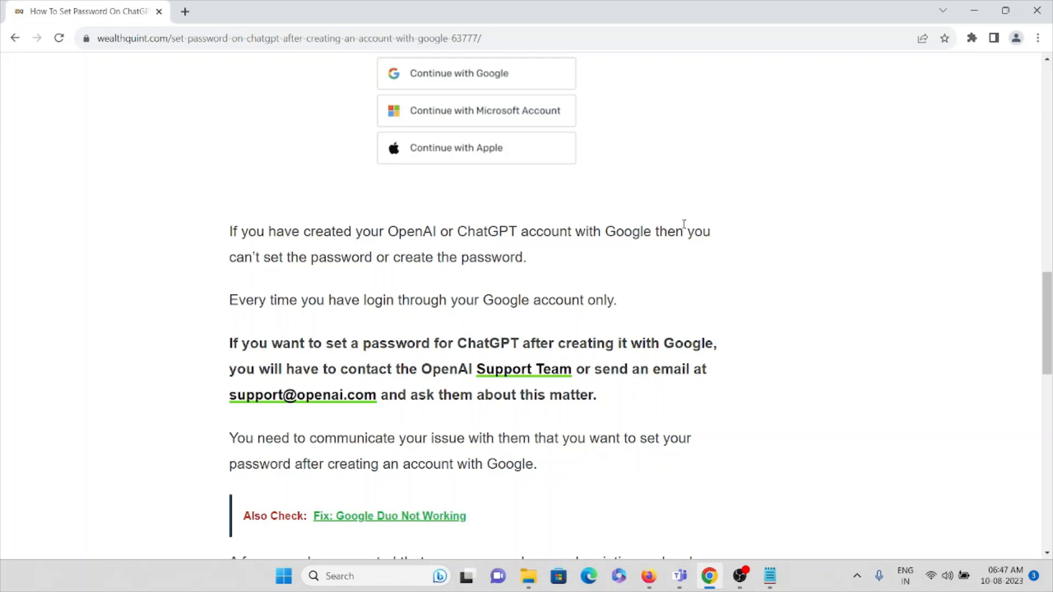
{"action": "mouse_move", "coordinate": [313, 309]}
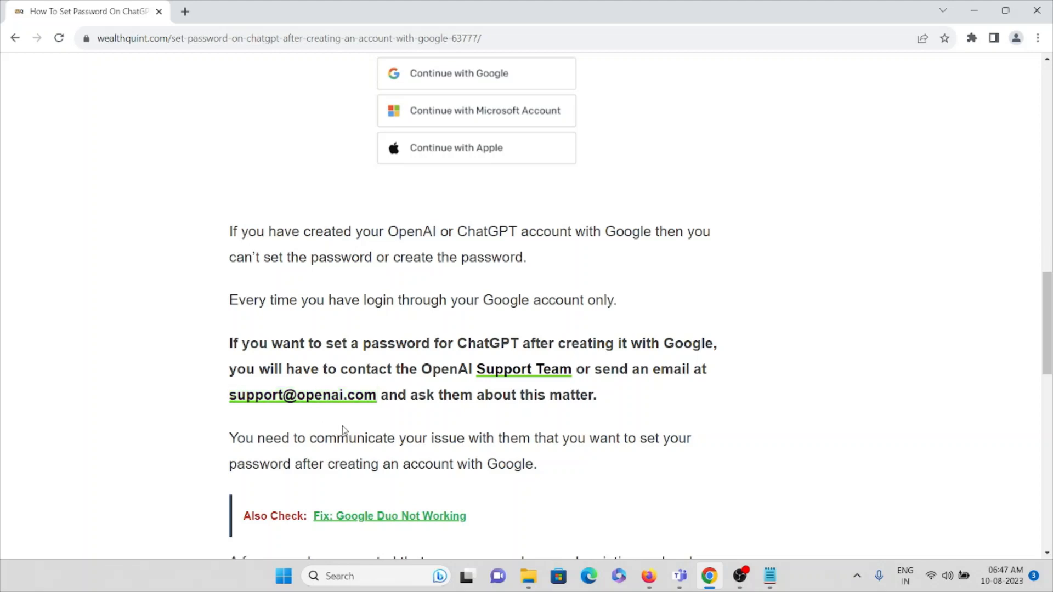
{"action": "scroll", "scroll_direction": "down", "scroll_amount": 3}
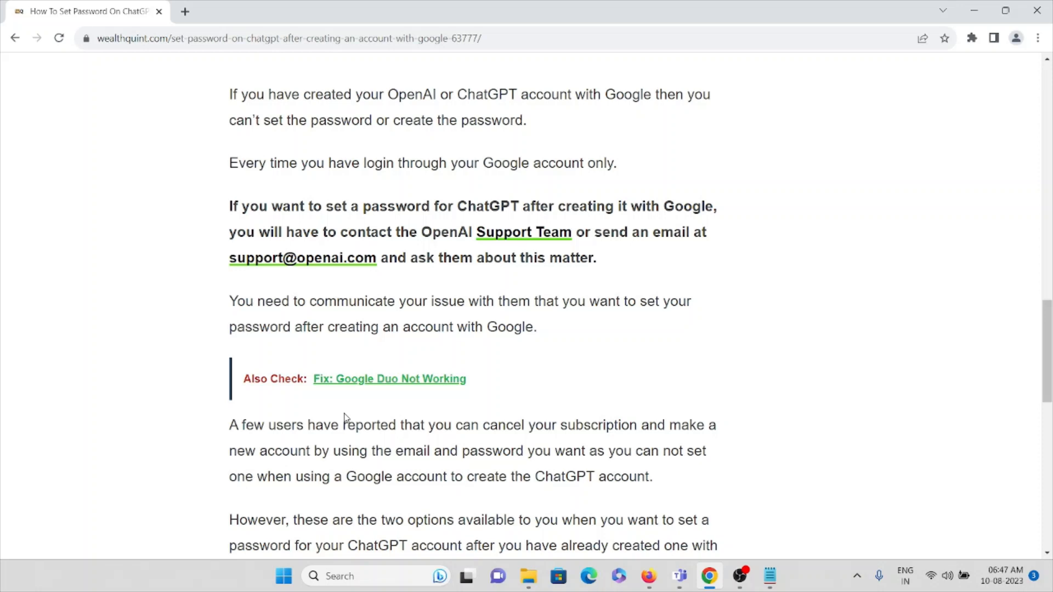
{"action": "scroll", "scroll_direction": "down", "scroll_amount": 3}
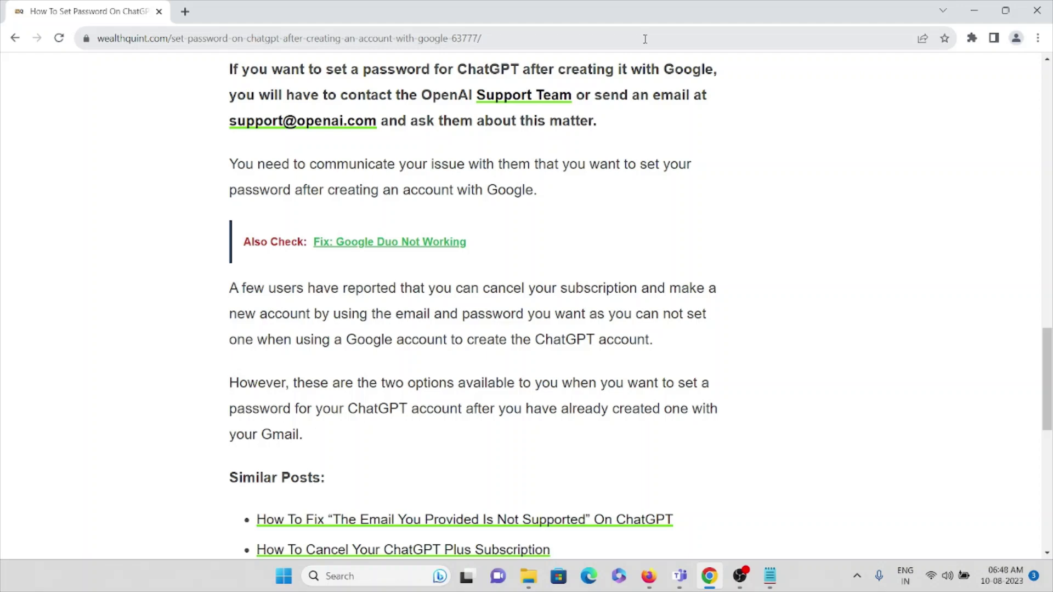
{"action": "scroll", "scroll_direction": "down", "scroll_amount": 3}
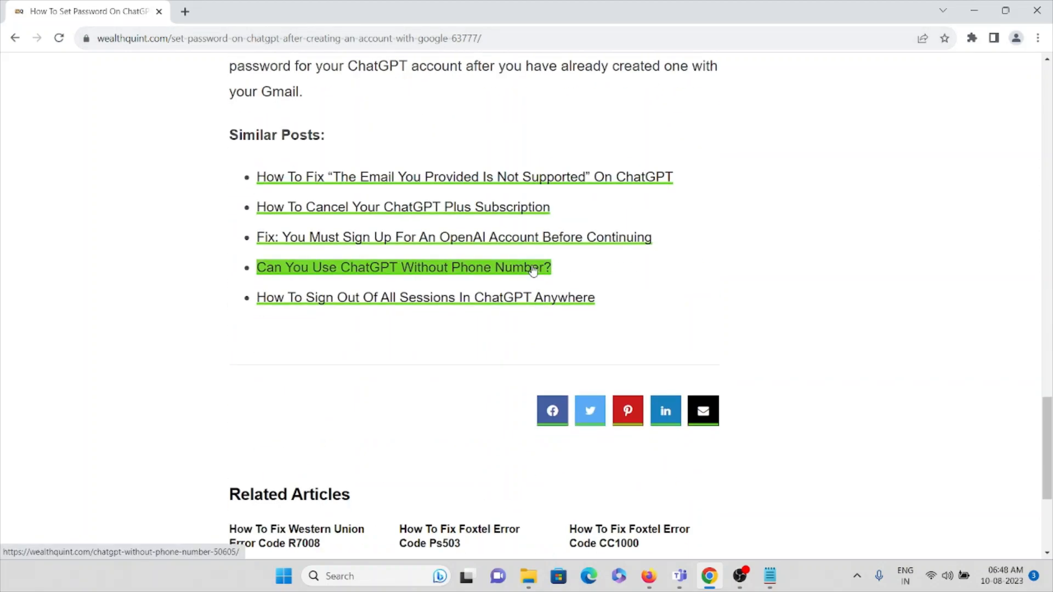
{"action": "scroll", "scroll_direction": "up", "scroll_amount": 3}
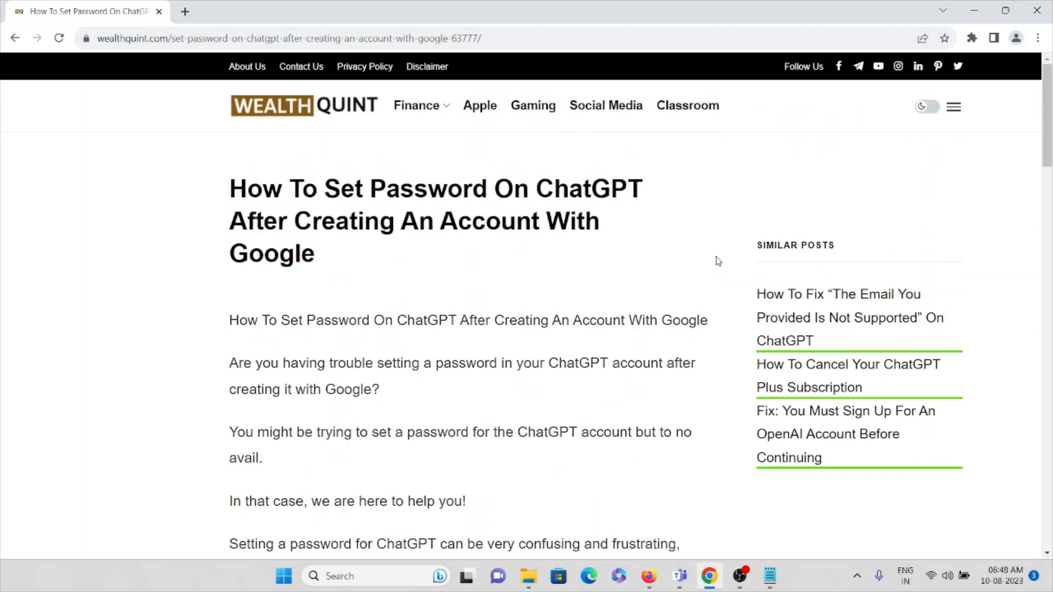